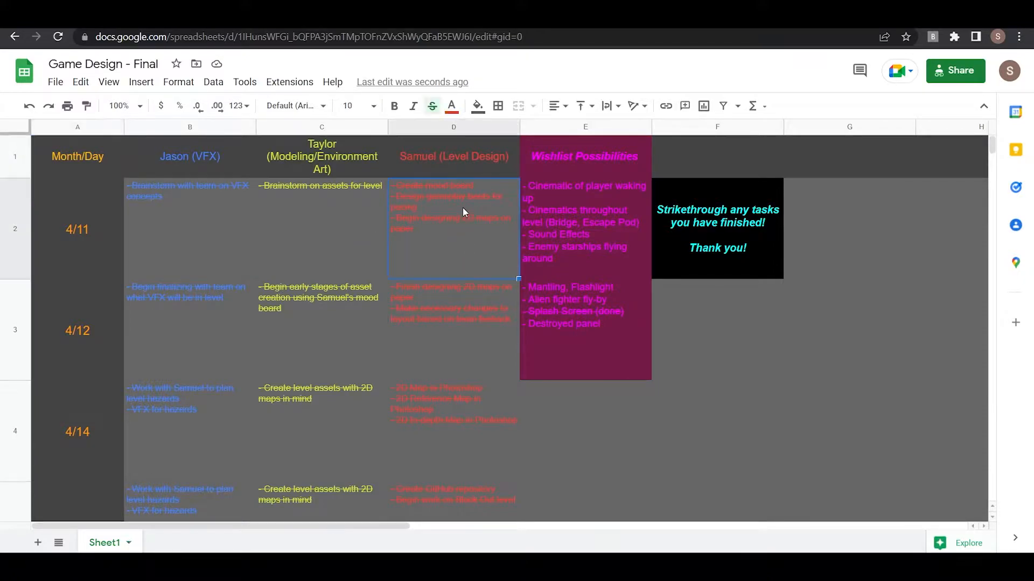
Load the StarShip level and select SpaceSkybox_bp to show star brightness 25, power 0.05, scene brightness 1.0
left_click(431, 107)
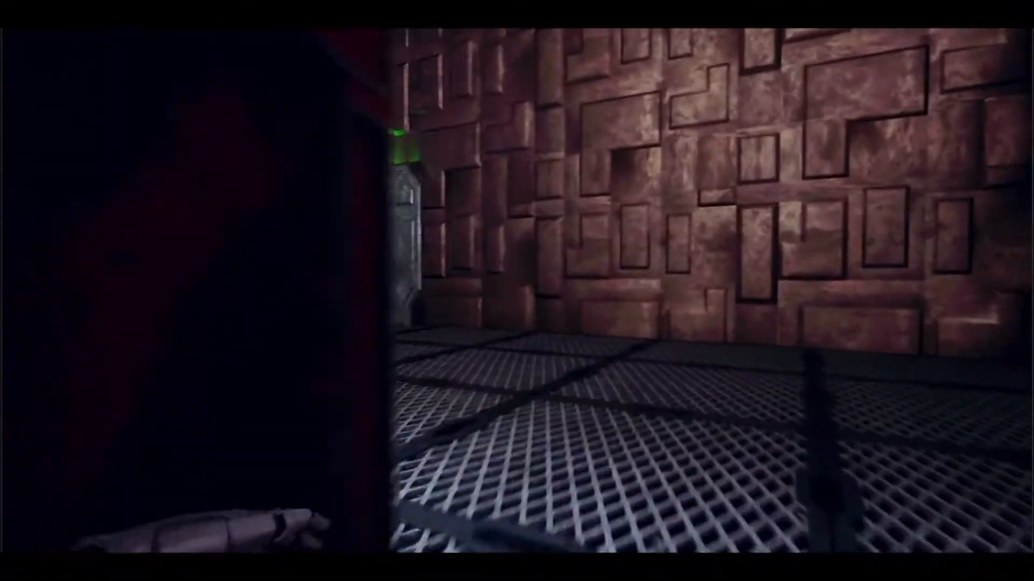
mouse_move(517, 290)
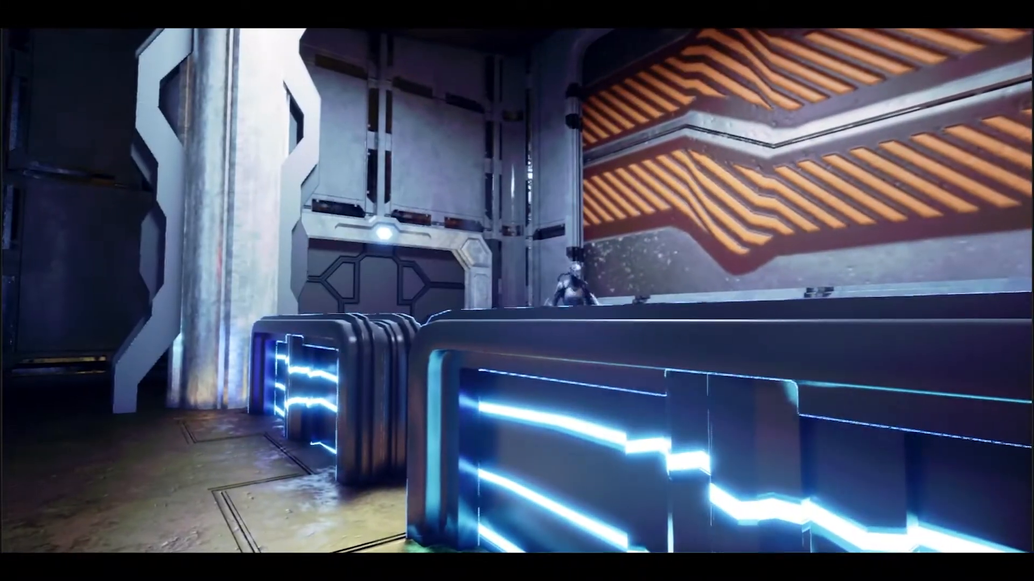
left_click(329, 54)
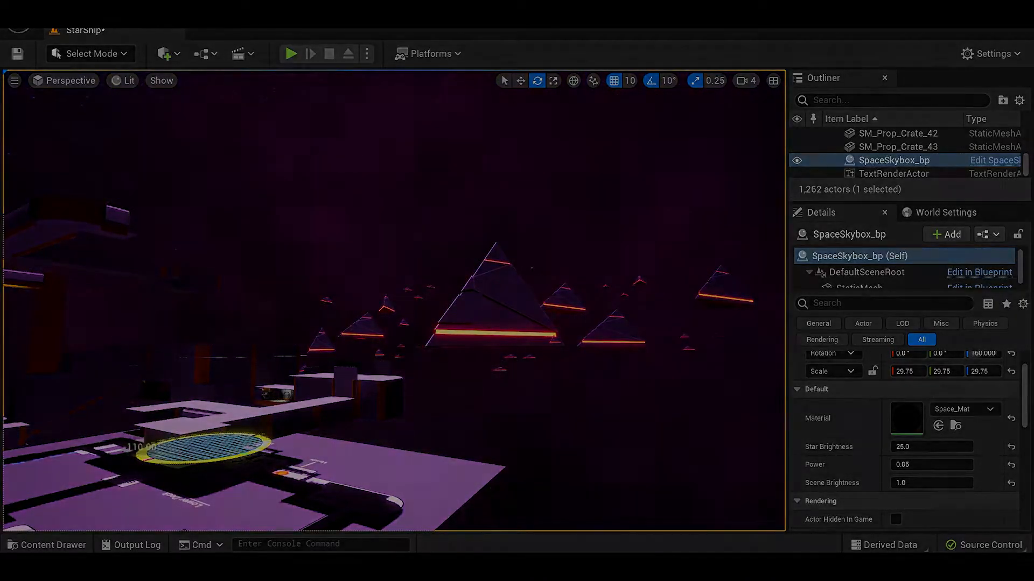
left_click(290, 54)
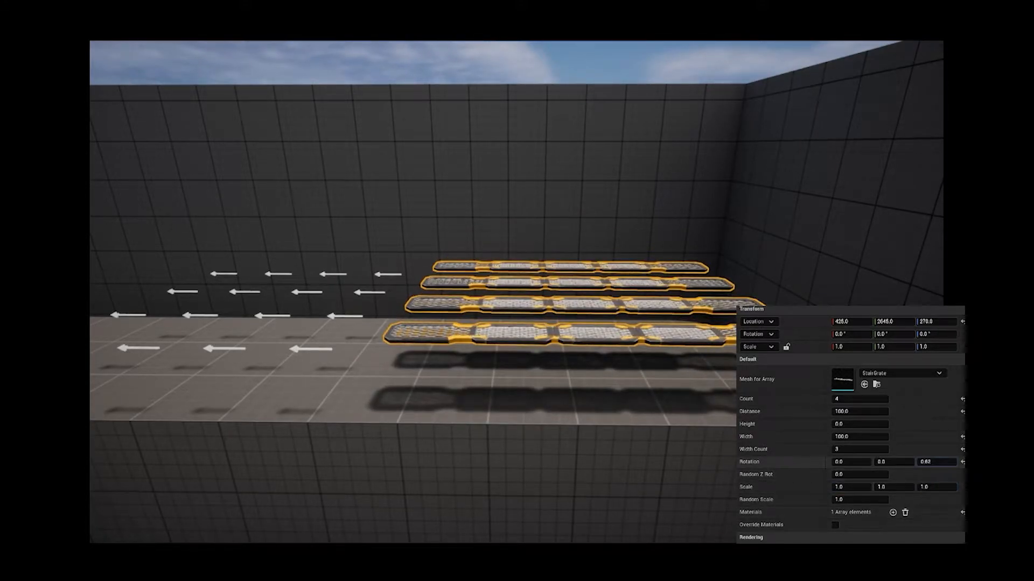
Try array values 66.56 and 29.11, preview Random Scale 2.077674, then restore Random Scale to 1.0
type("66.563681")
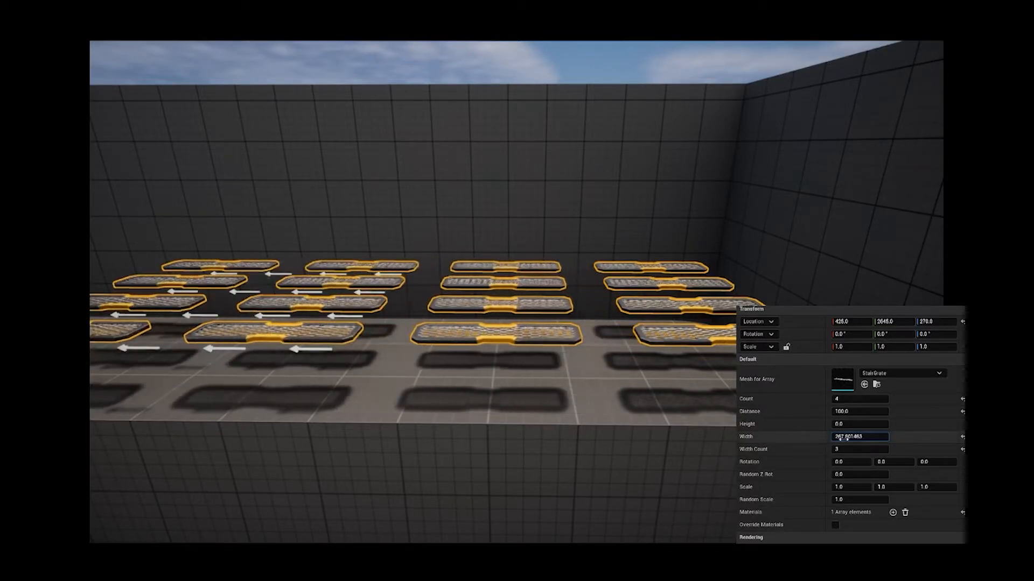
type("29.107821")
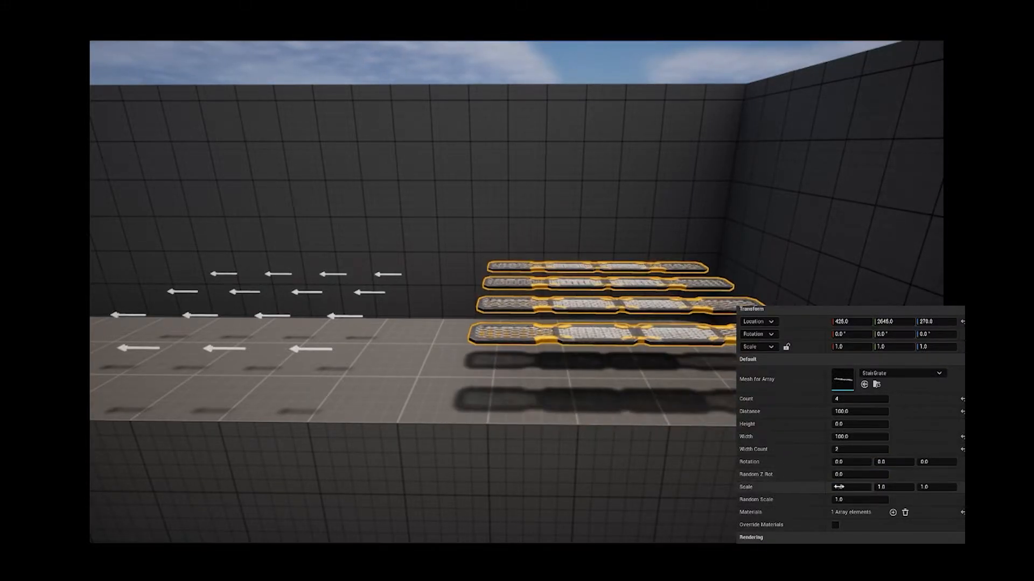
type("2.077674")
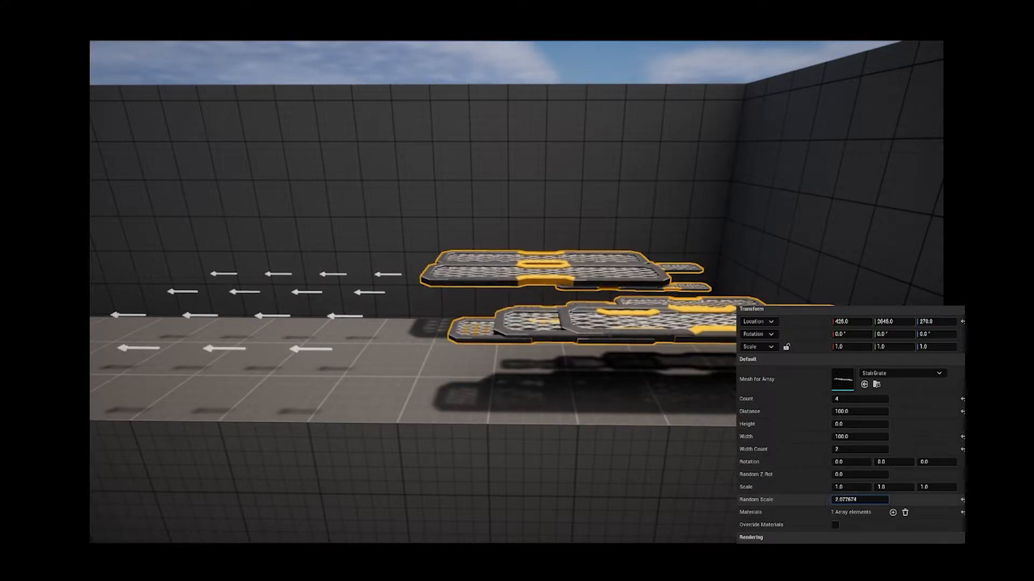
type("1.0")
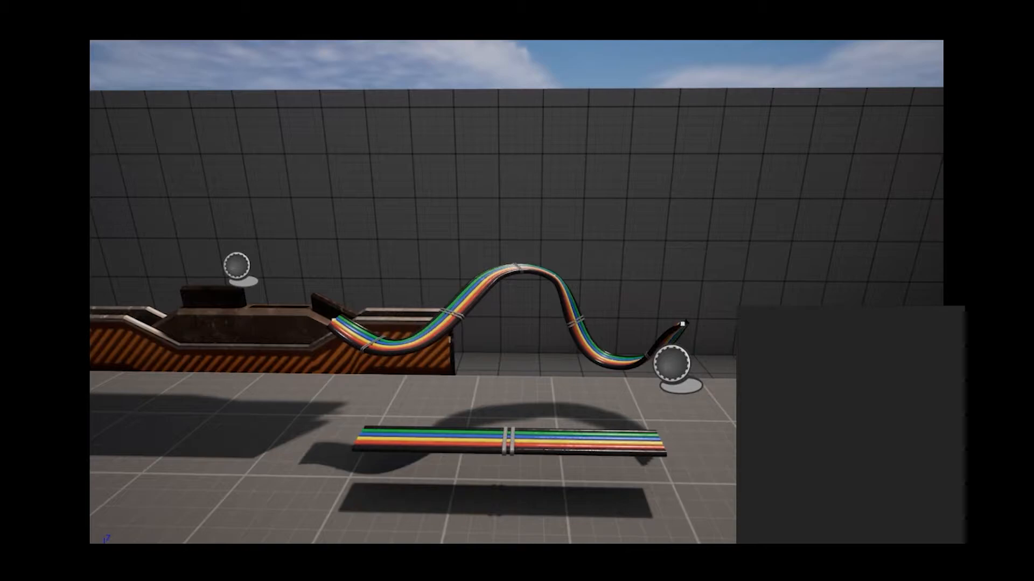
Select the spline cable actor so its mesh bends along the wavy path beside the straight copy
left_click(669, 369)
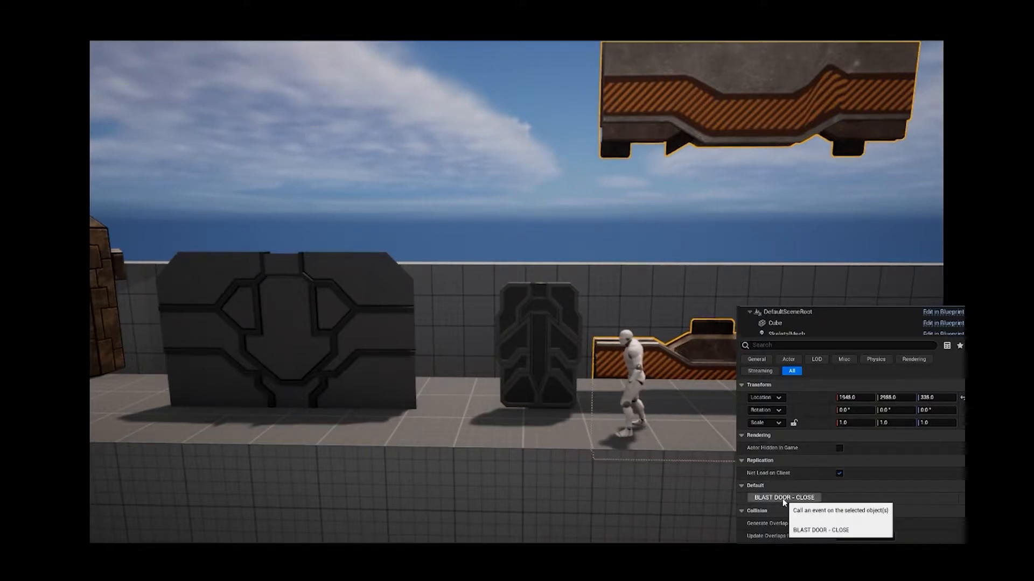
Move the test character beside the smaller door and trigger Door Open on the large door so its panels split
left_click(785, 497)
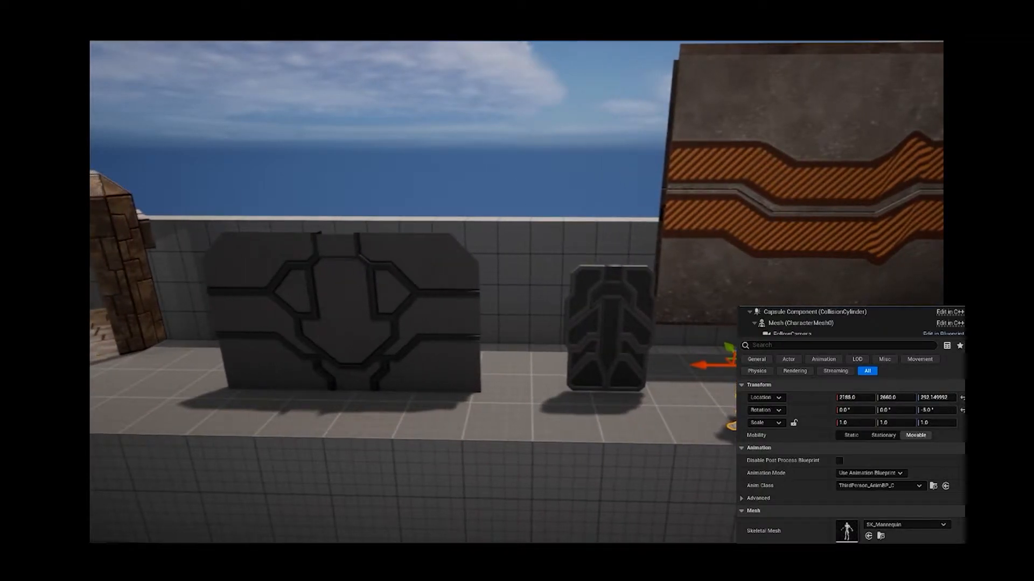
left_click(329, 310)
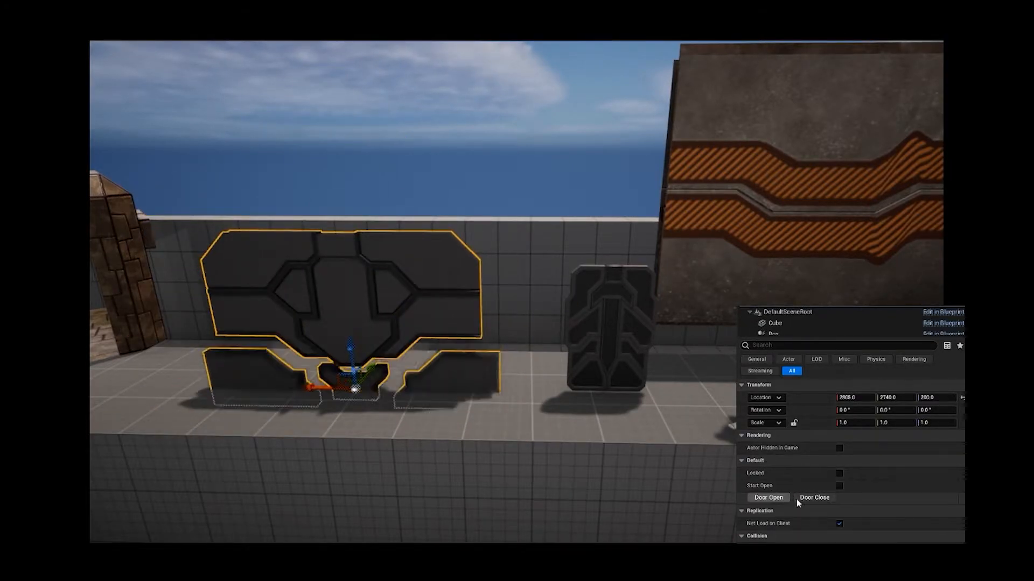
left_click(814, 497)
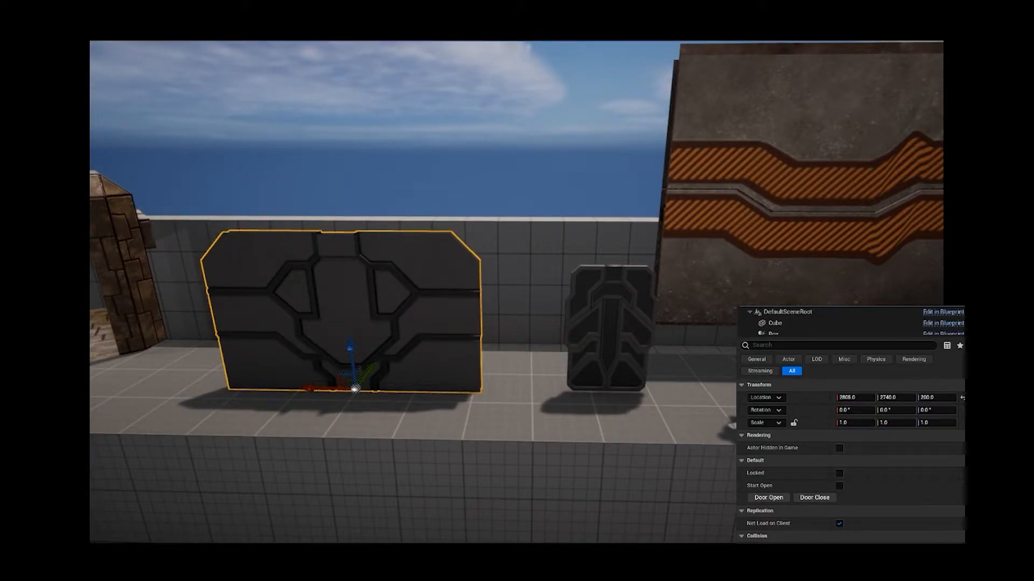
mouse_move(840, 475)
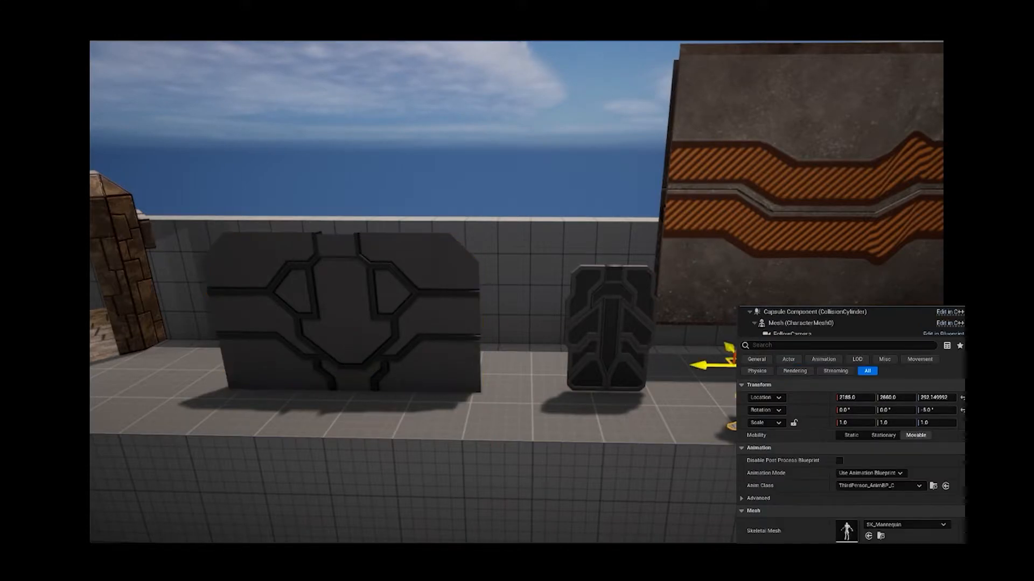
left_click_drag(725, 366, 551, 367)
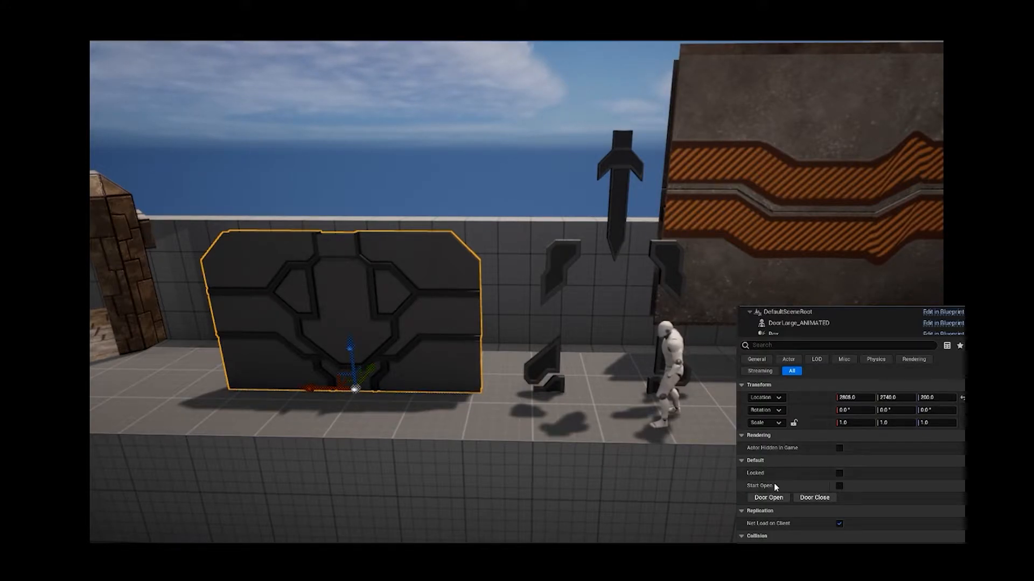
left_click(768, 497)
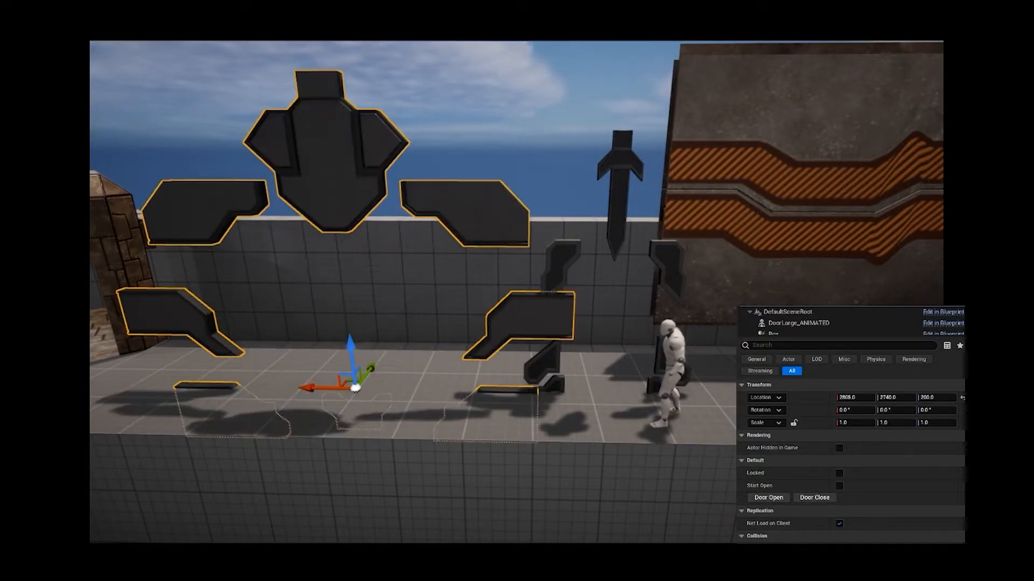
left_click(814, 498)
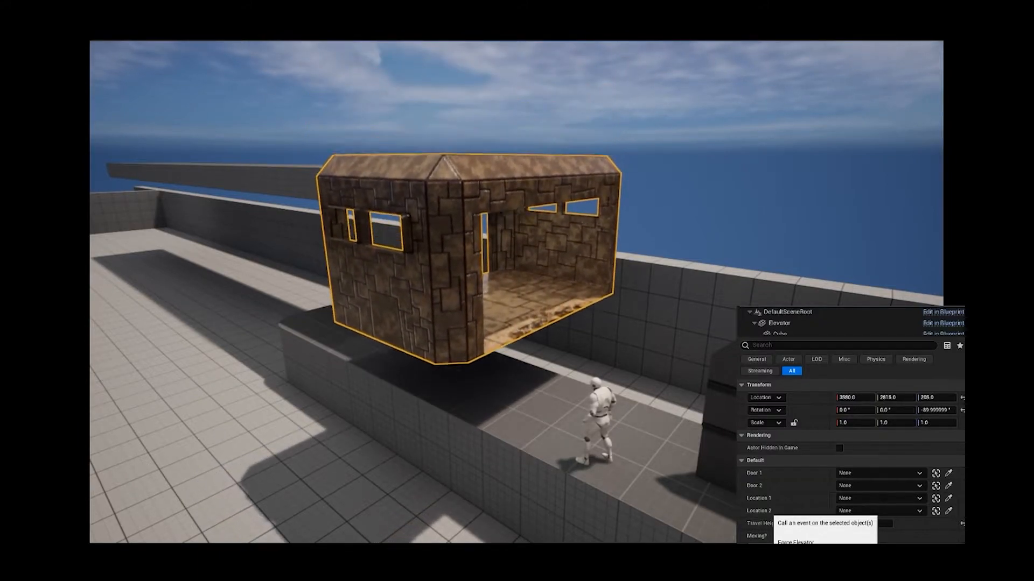
Call the Force Elevator event on the stone elevator cabin so it starts moving
left_click(796, 542)
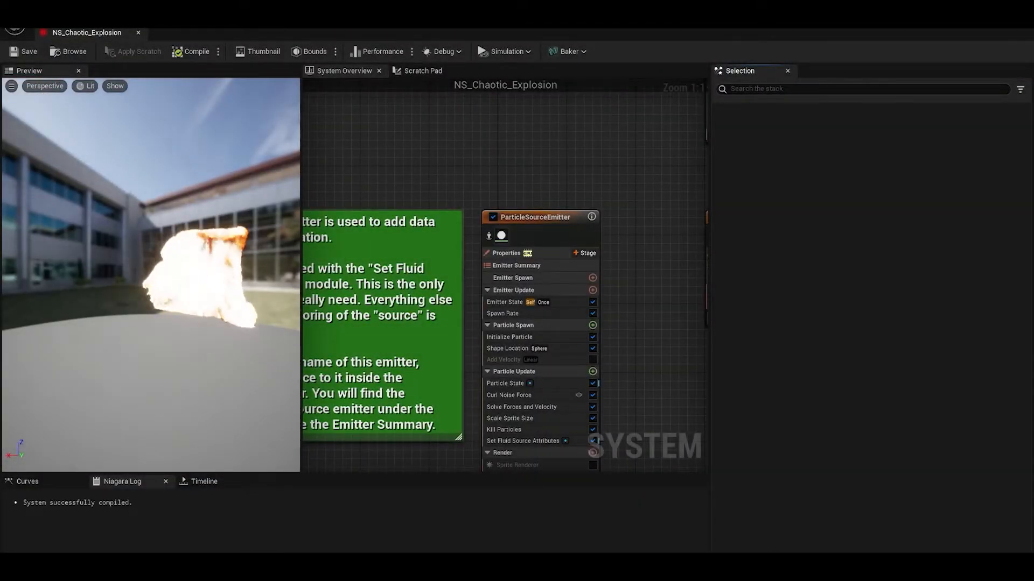
Return from the NS_Chaotic_Explosion preview to the content browser listing the team's VFX systems
left_click(298, 32)
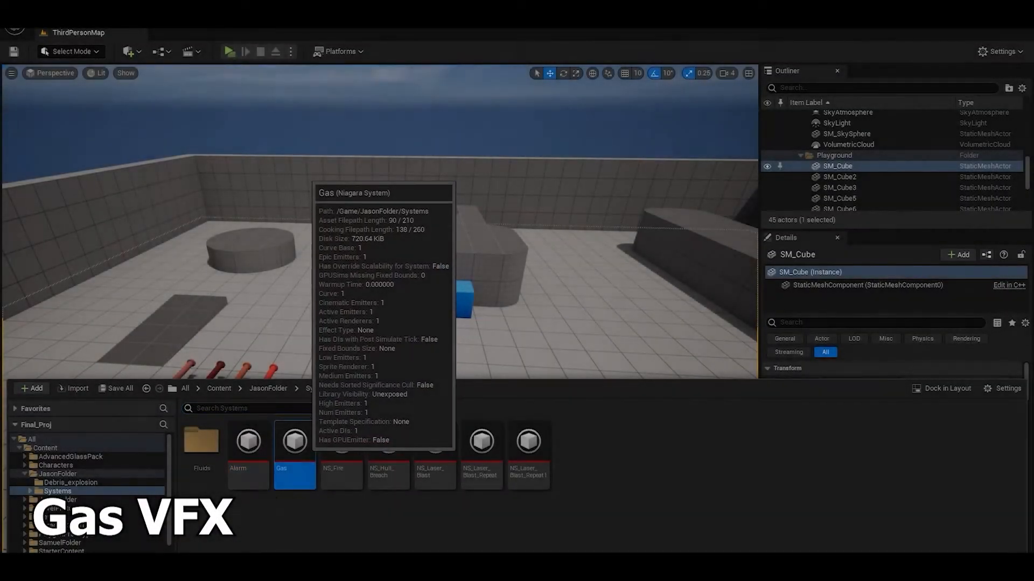
Open the Gas system, then NS_Laser_Blast with its red laser preview and DirectionalBurst emitter
double_click(293, 441)
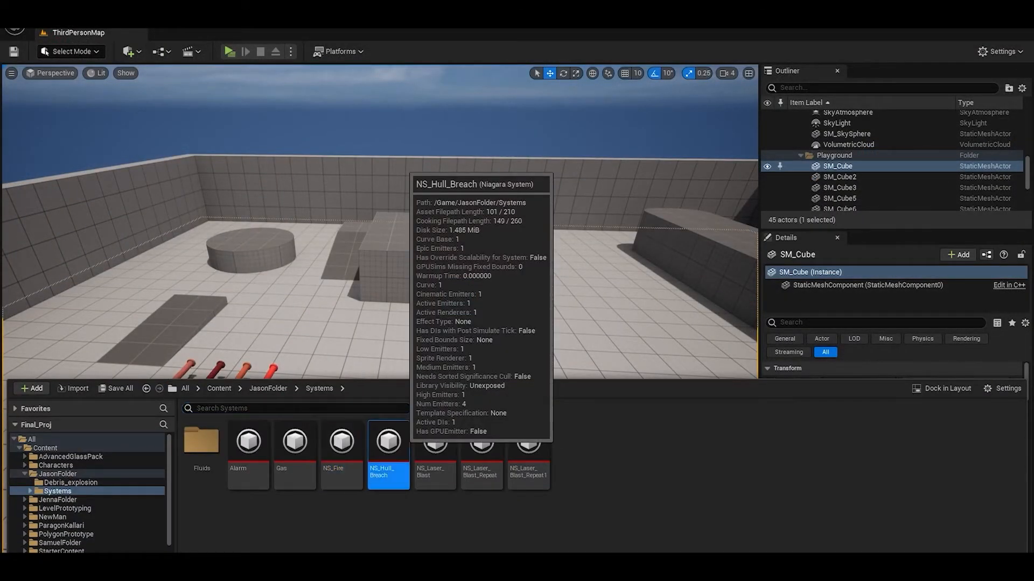
double_click(434, 442)
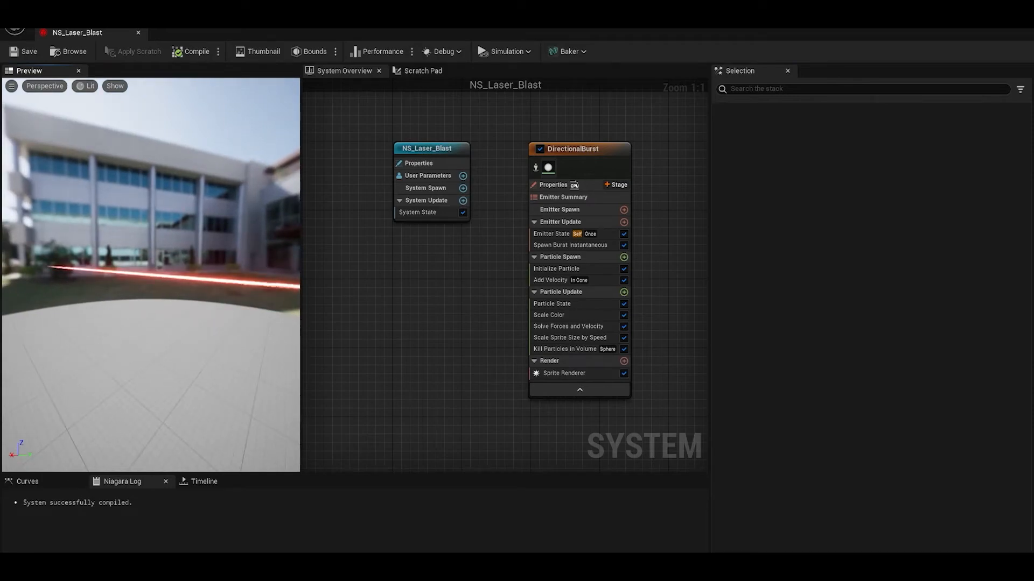
Switch to NS_Chaotic_Explosion and show its Set Fluid Source Attributes: Density 0.1, Temperature 20.0
left_click(555, 268)
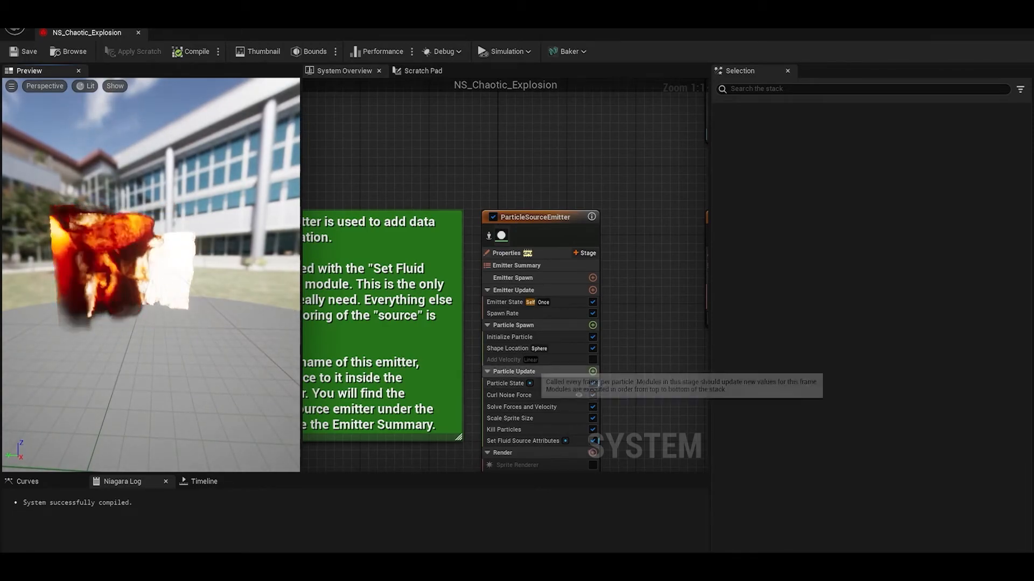
left_click(523, 440)
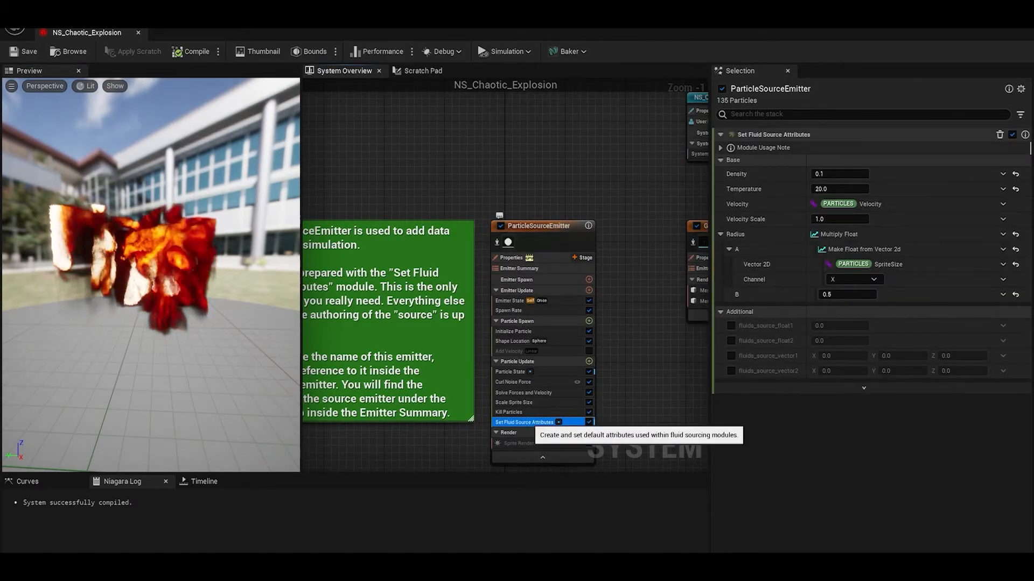